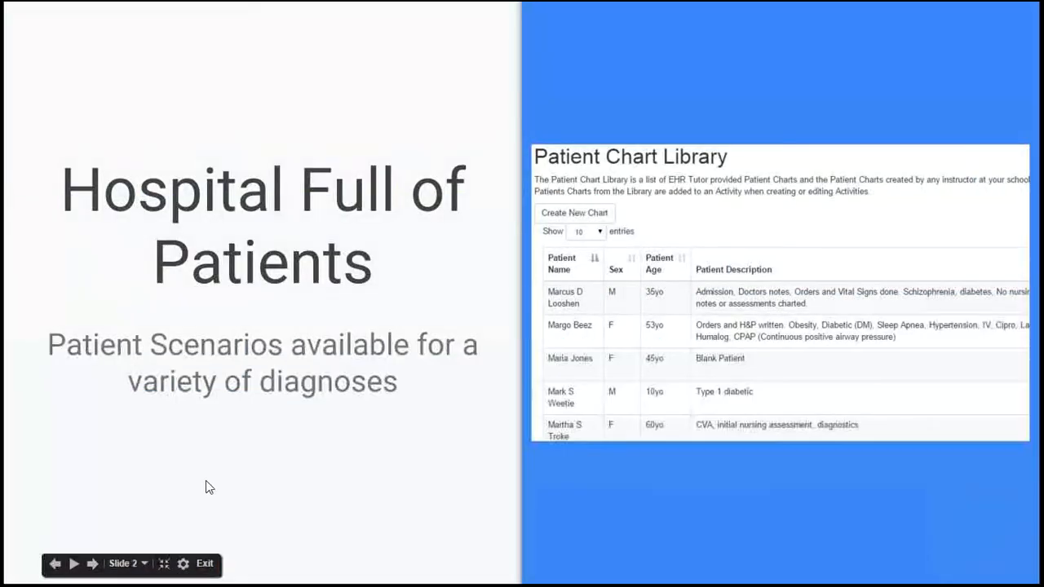
pyautogui.moveTo(293, 386)
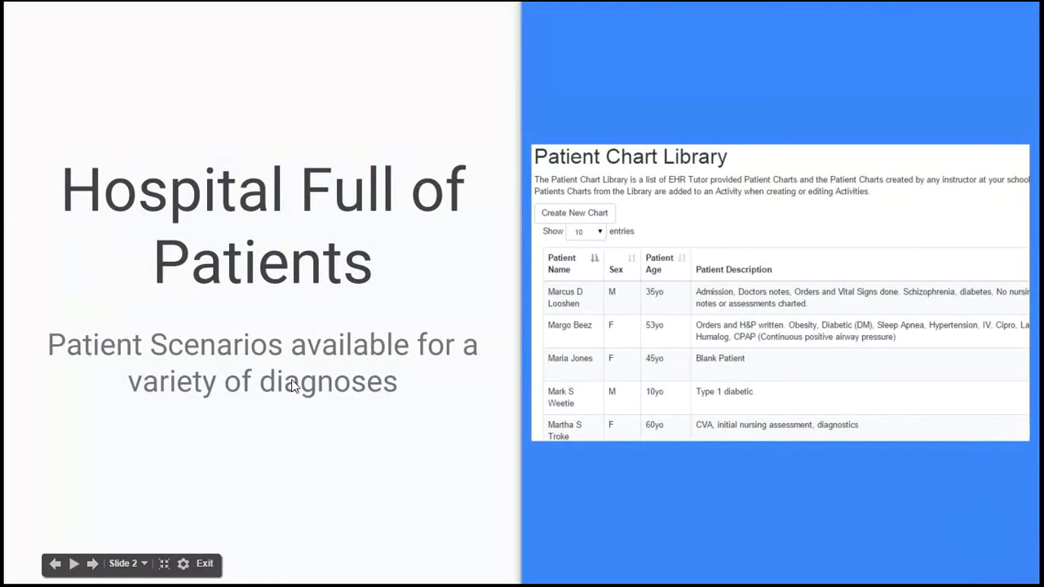